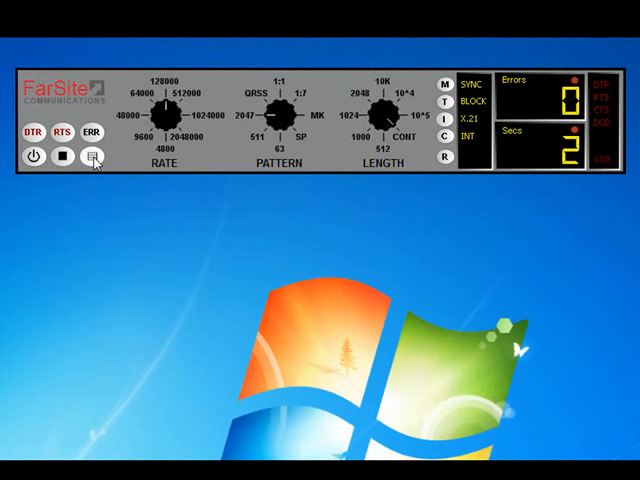
Step: Review the Sync and Async rates in Rate Configuration and accept them unchanged
left_click(94, 158)
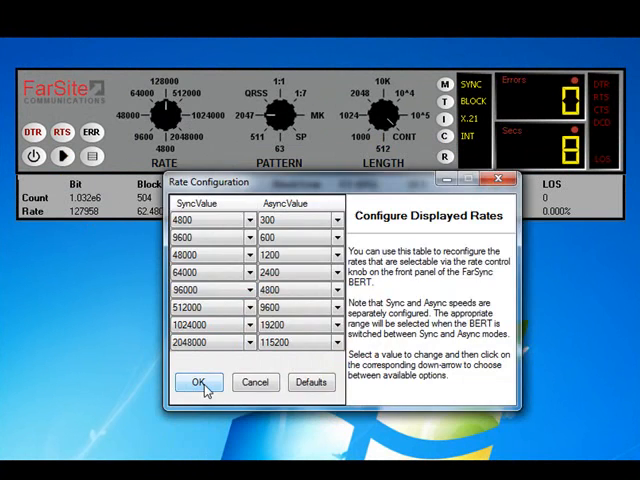
left_click(196, 384)
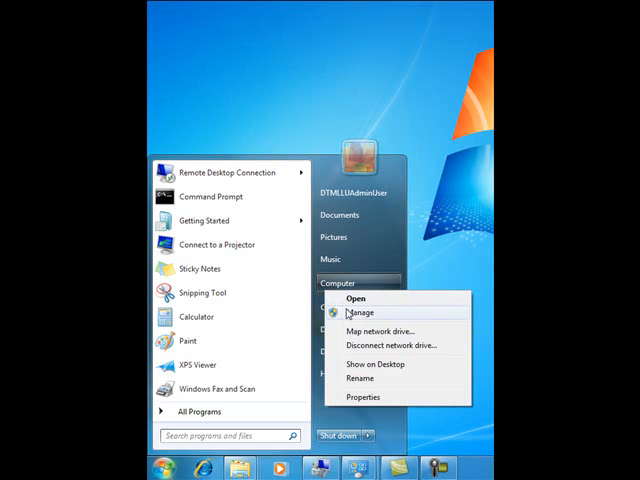
Step: Browse Computer to the FarSync BERT folder containing setup.exe
left_click(360, 312)
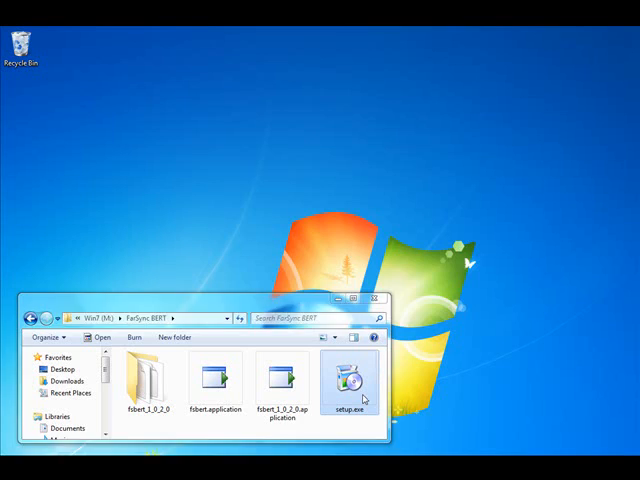
Step: Run setup.exe and approve the FarSync BERT installation at the security warning
double_click(352, 378)
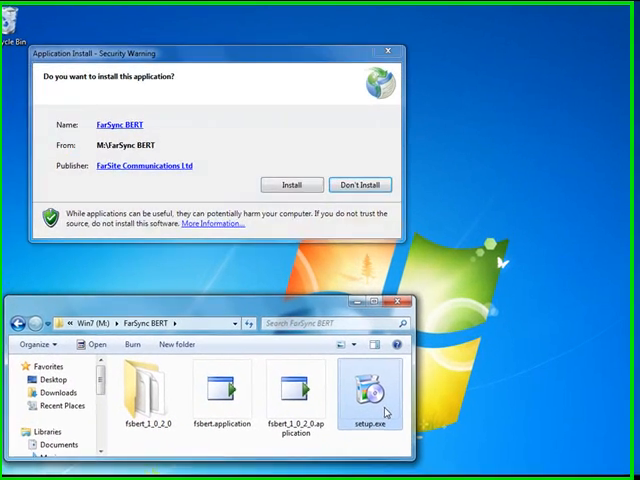
left_click(360, 184)
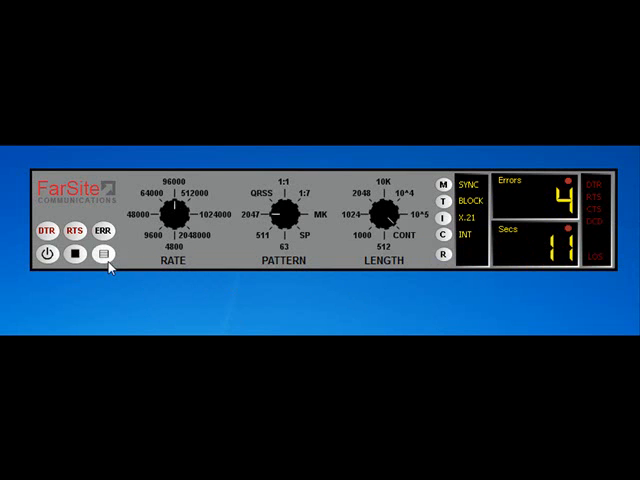
Step: Start a test from the front panel, counting 4 errors after 11 seconds
left_click(102, 256)
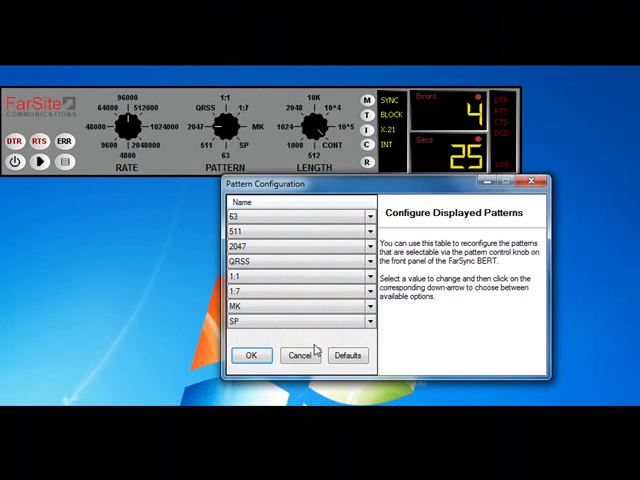
left_click(252, 356)
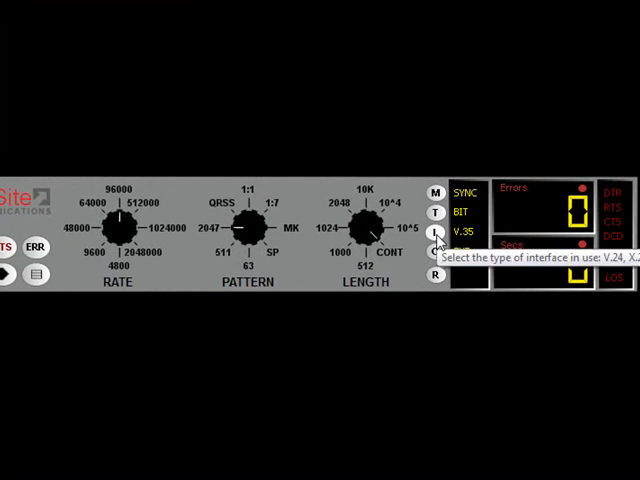
Step: Cycle the interface to X.21 with INT clock and assert RTS, reaching 929 errors after 11 seconds
left_click(436, 236)
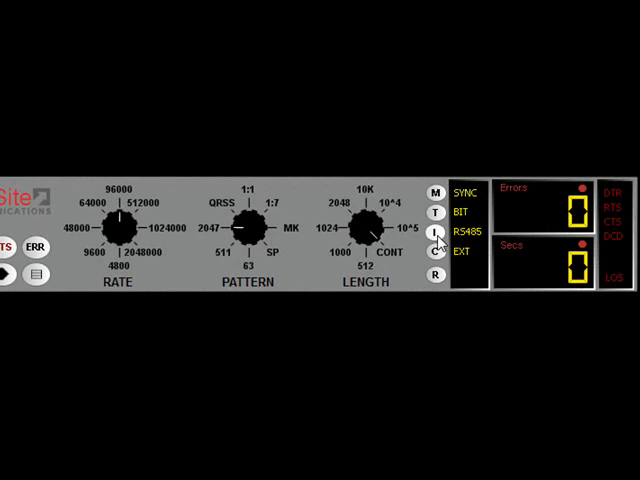
left_click(436, 256)
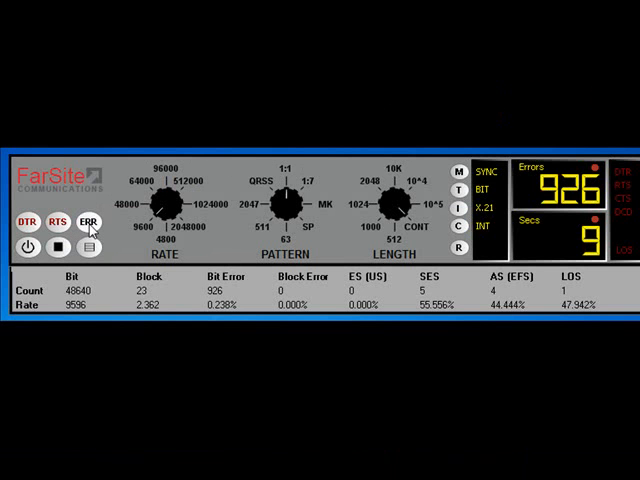
left_click(56, 220)
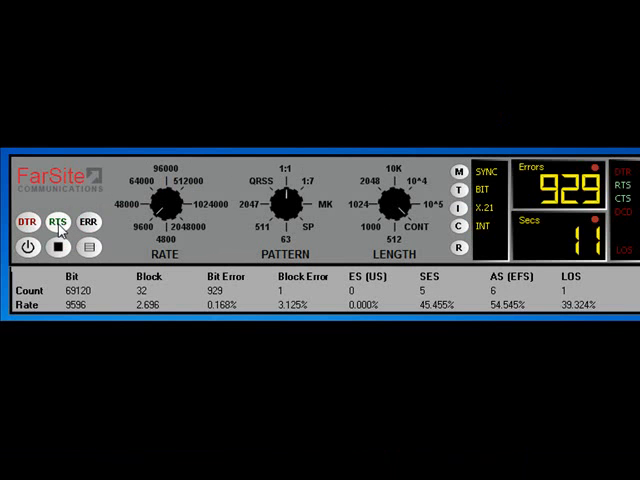